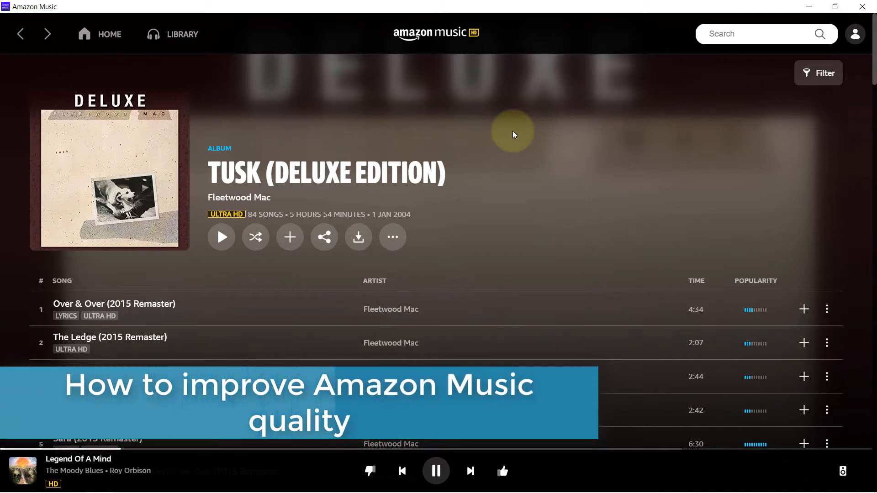
pyautogui.moveTo(476, 120)
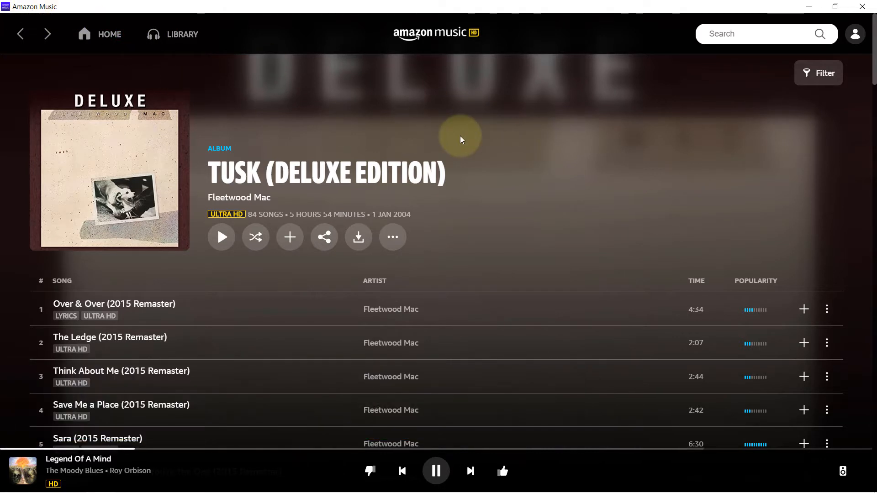
pyautogui.moveTo(220, 282)
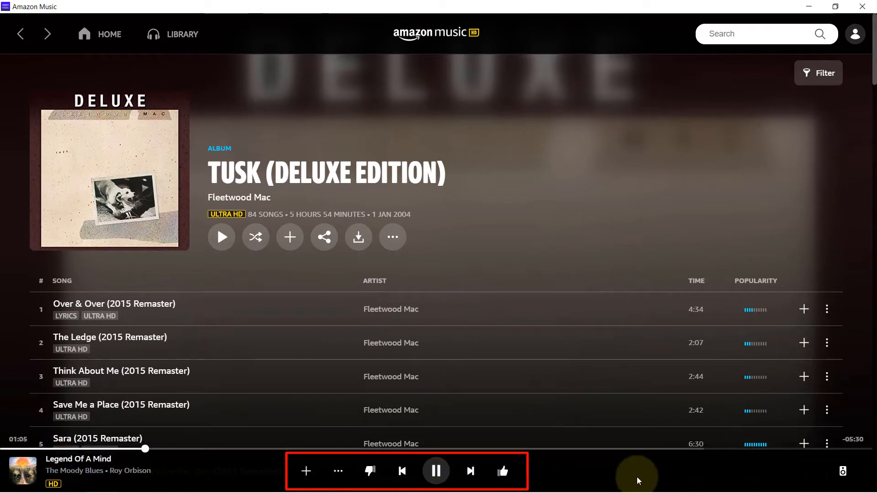
pyautogui.moveTo(579, 467)
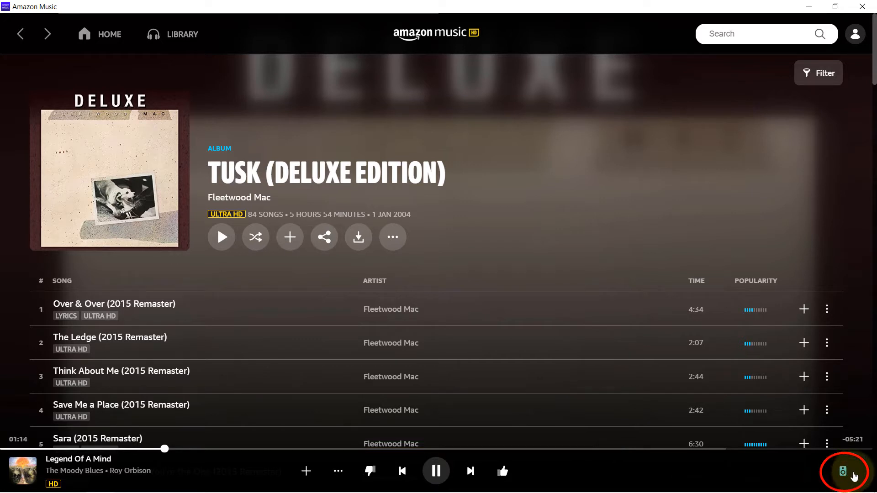
# Show Amazon Music's available output devices and turn Exclusive Mode on.
pyautogui.click(845, 471)
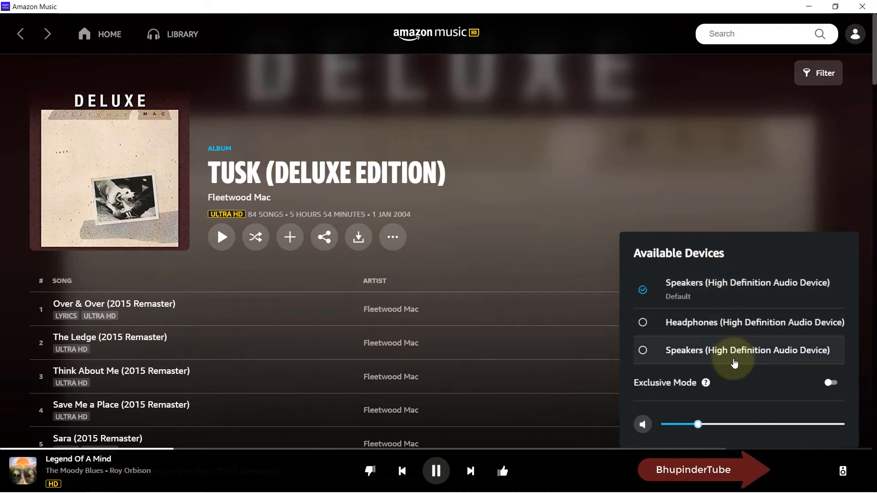
pyautogui.moveTo(667, 384)
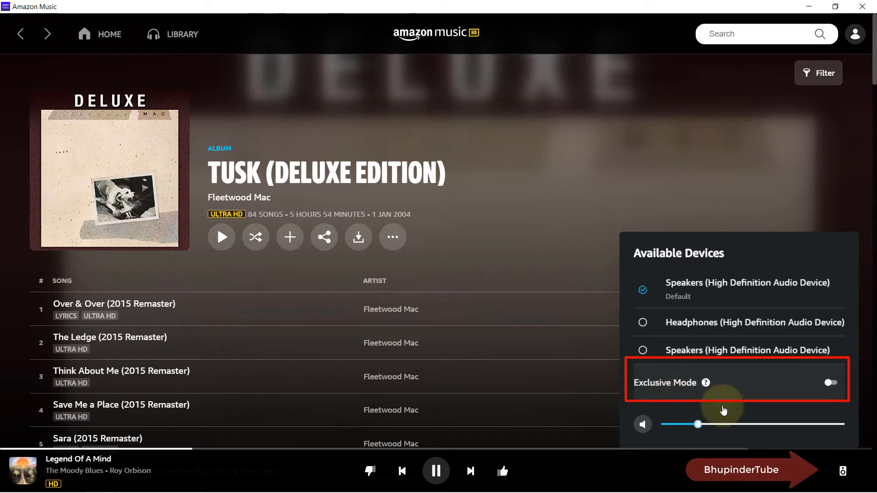
pyautogui.moveTo(658, 396)
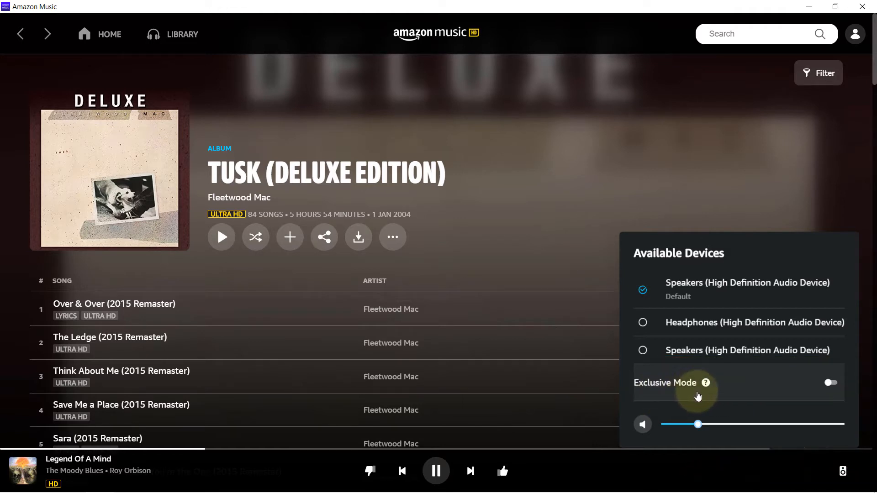
pyautogui.moveTo(706, 383)
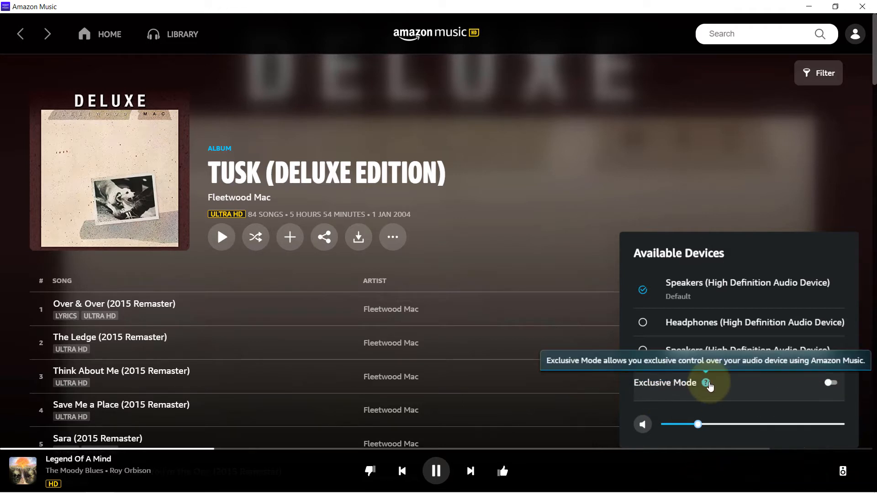
pyautogui.click(830, 382)
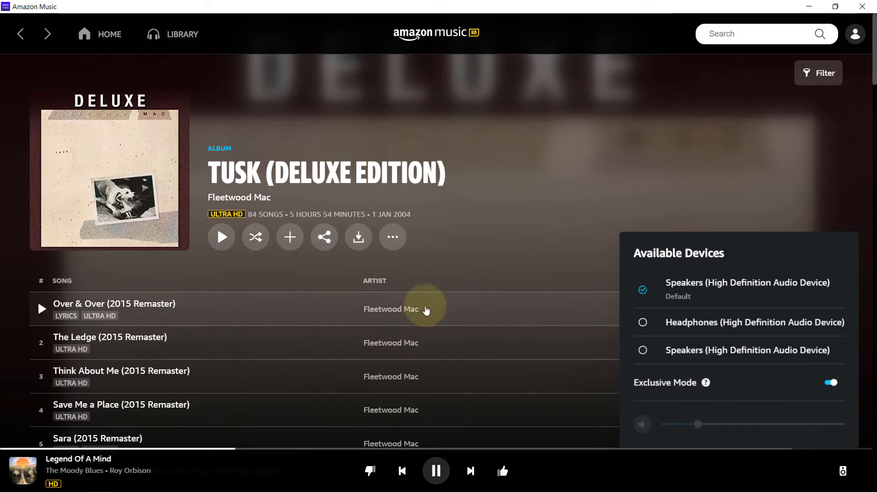
pyautogui.moveTo(391, 272)
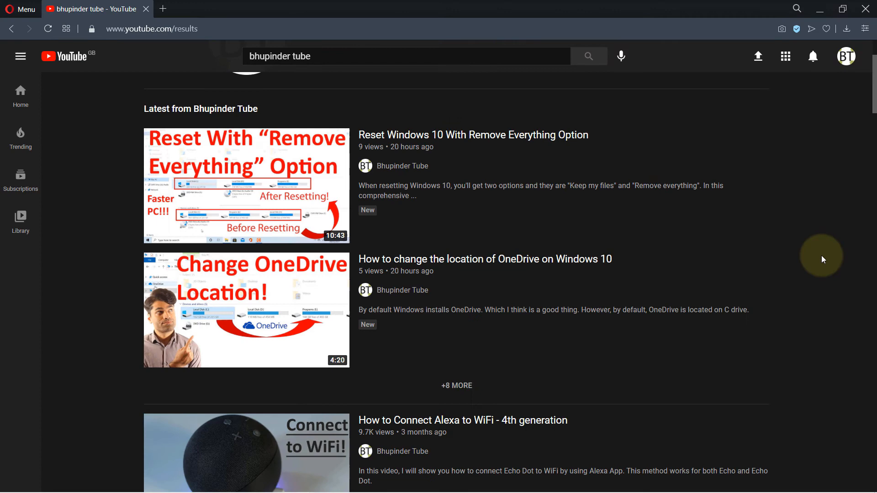
pyautogui.moveTo(254, 195)
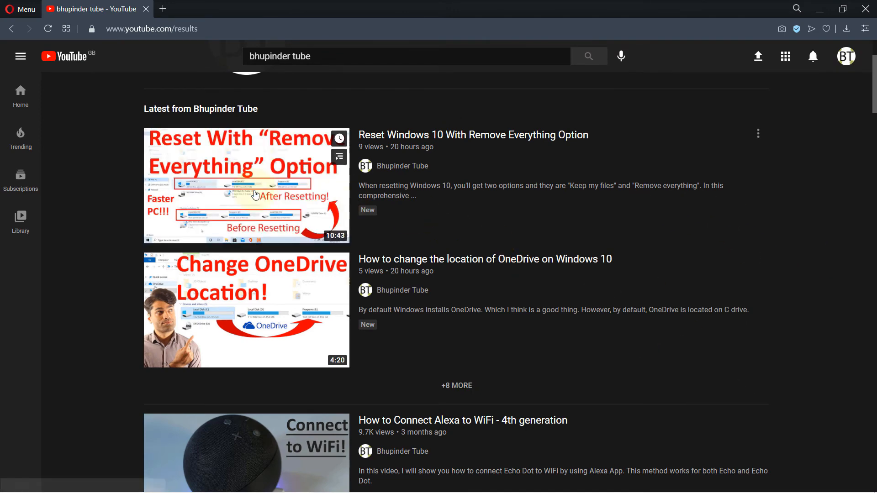
# Play the Reset Windows 10 YouTube video, then turn Amazon Music's Exclusive Mode off.
pyautogui.click(246, 186)
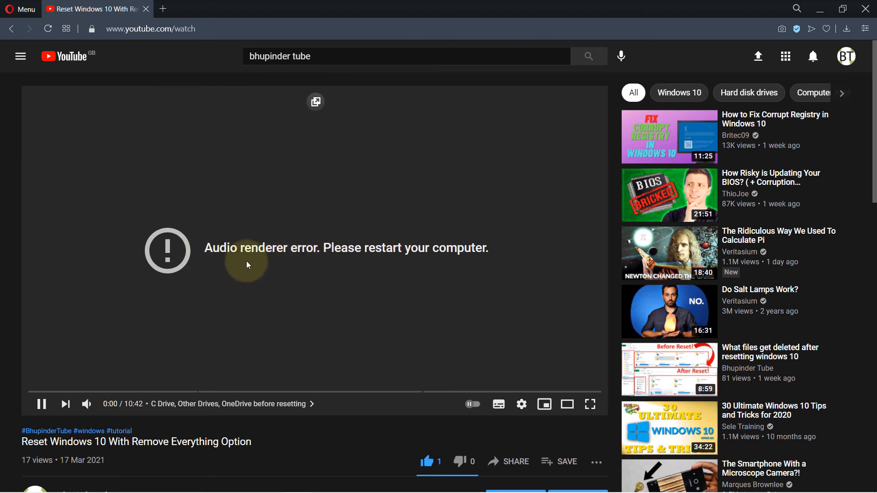
pyautogui.moveTo(407, 265)
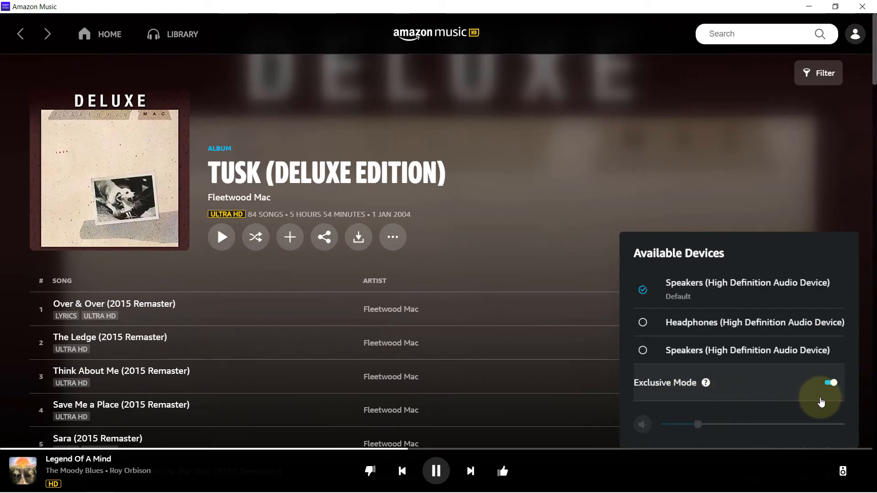
pyautogui.click(829, 382)
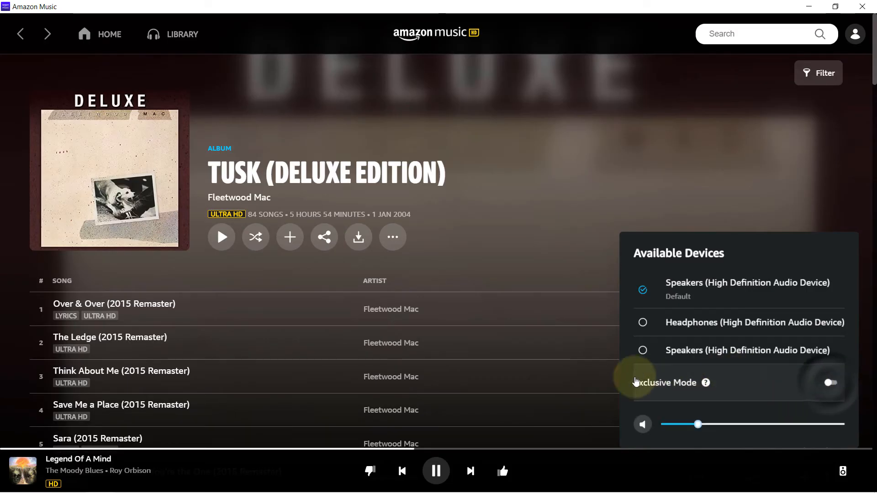